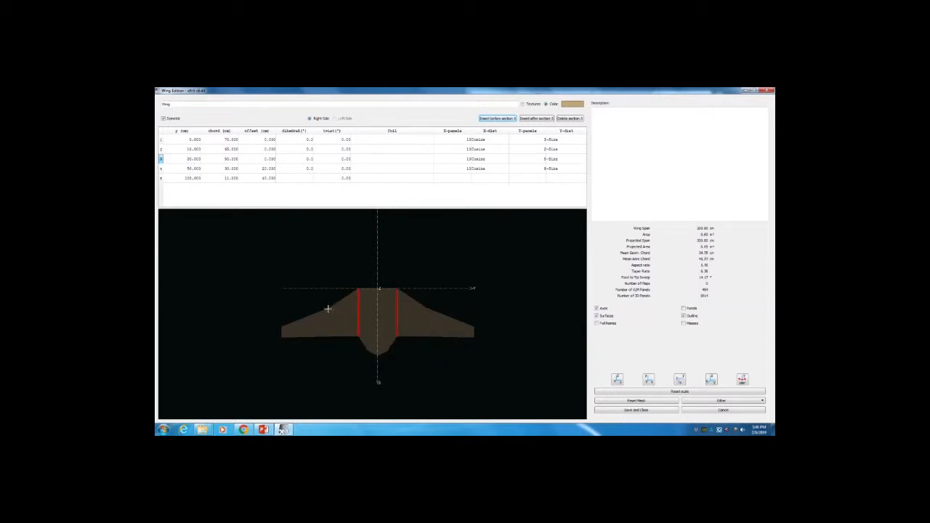
Step: Save the flying-wing design and close the Wing Editor
left_click(232, 168)
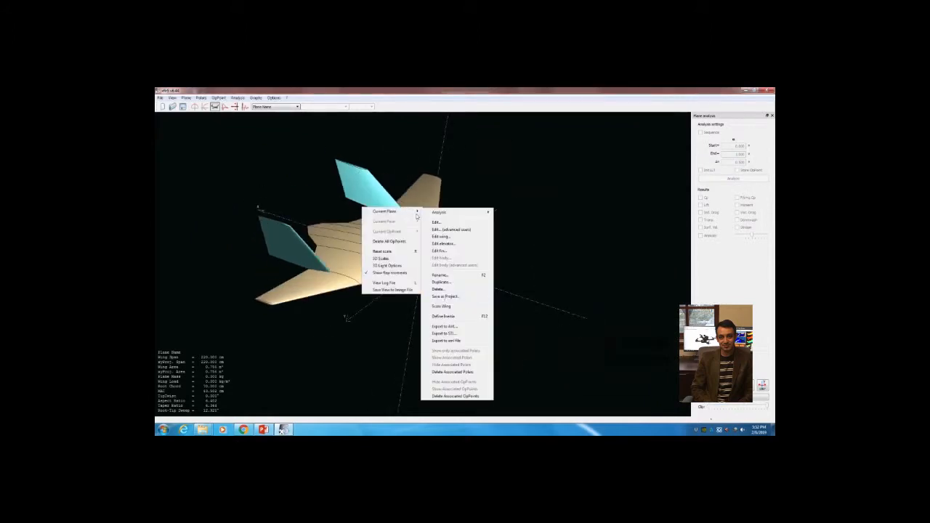
Step: Review the current plane's definition, then pick black in the display colour chooser
left_click(440, 236)
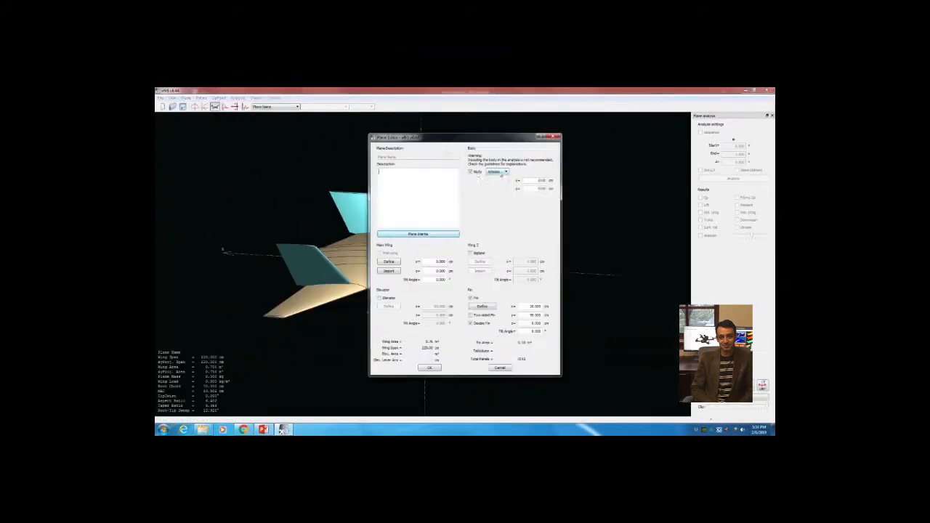
left_click(430, 368)
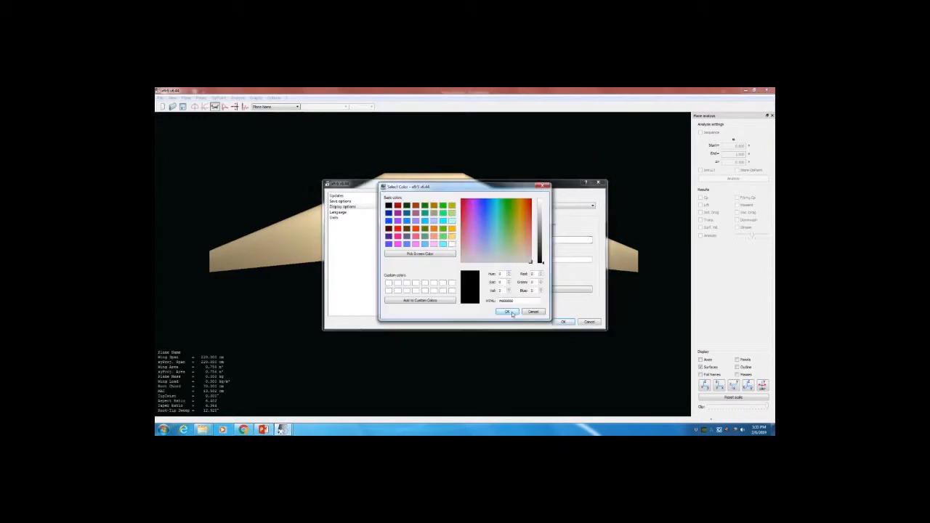
Step: Confirm the white background colour and accept the advanced wing analysis settings
left_click(507, 312)
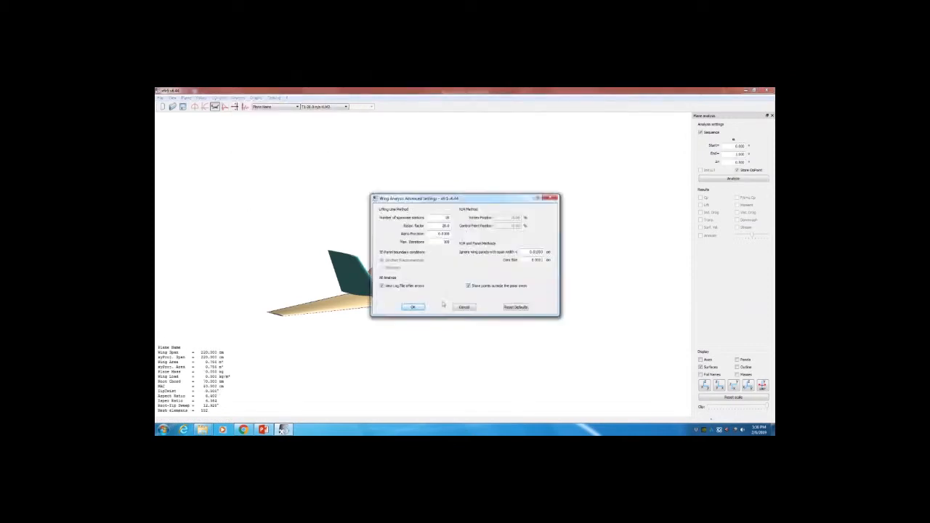
left_click(412, 307)
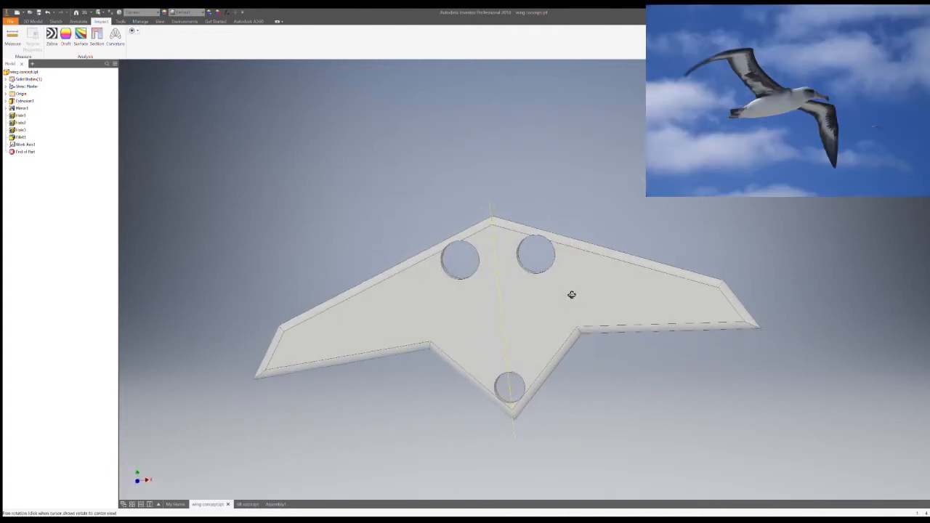
Step: Orbit the holed wing part obliquely, over its top face, then nose-first
left_click_drag(572, 295, 622, 227)
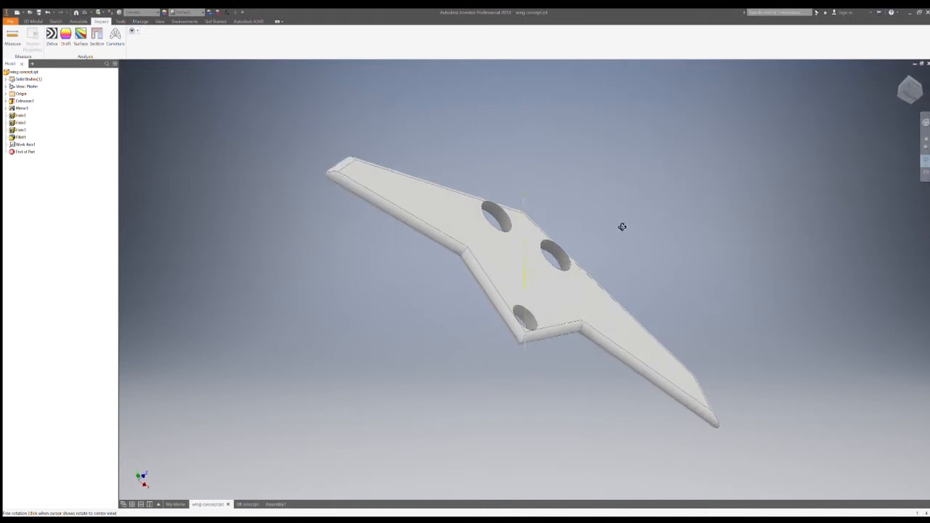
left_click_drag(622, 227, 534, 249)
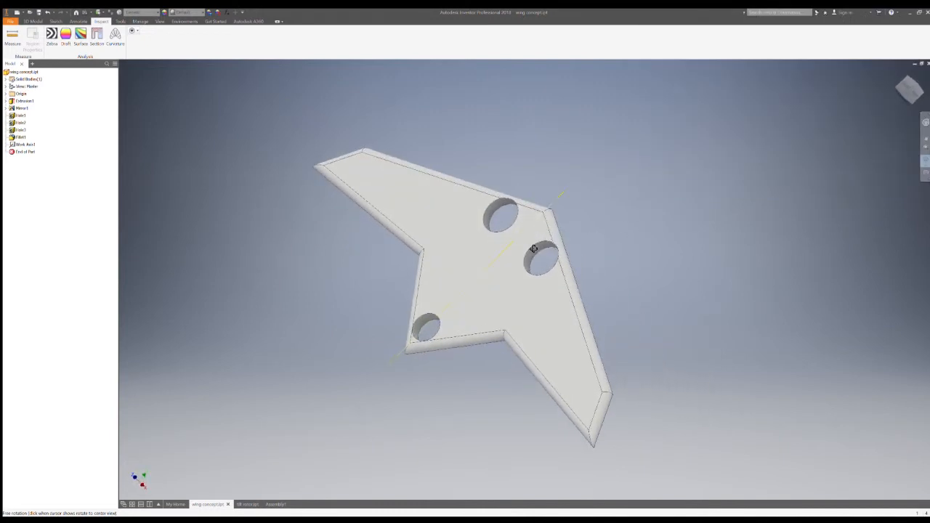
left_click_drag(534, 249, 516, 269)
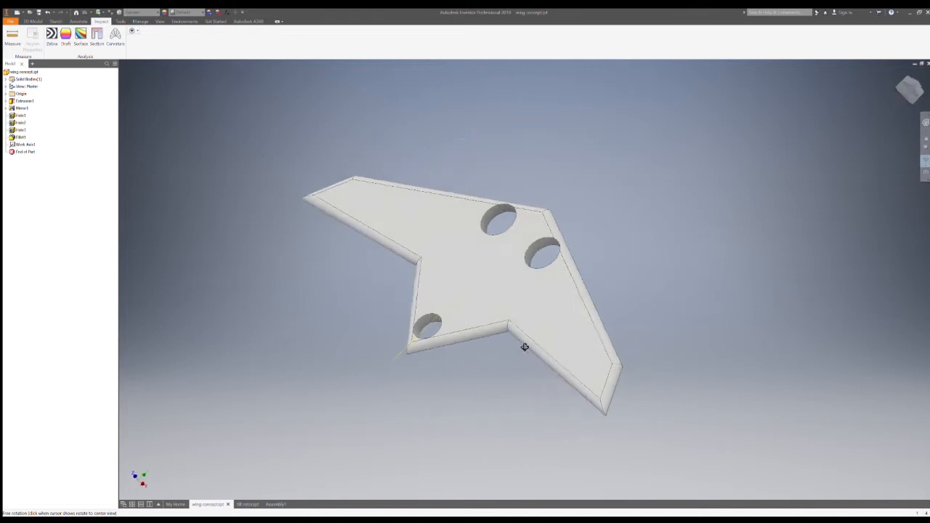
left_click_drag(525, 347, 700, 379)
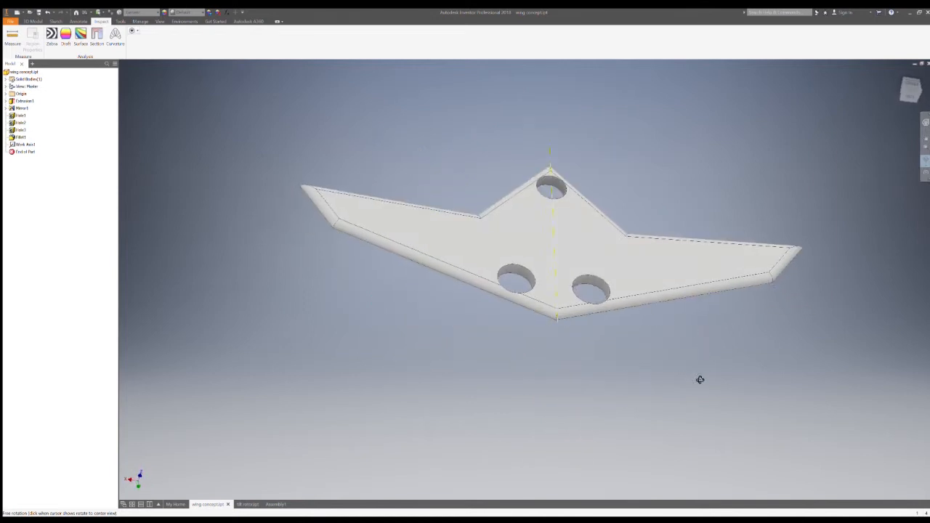